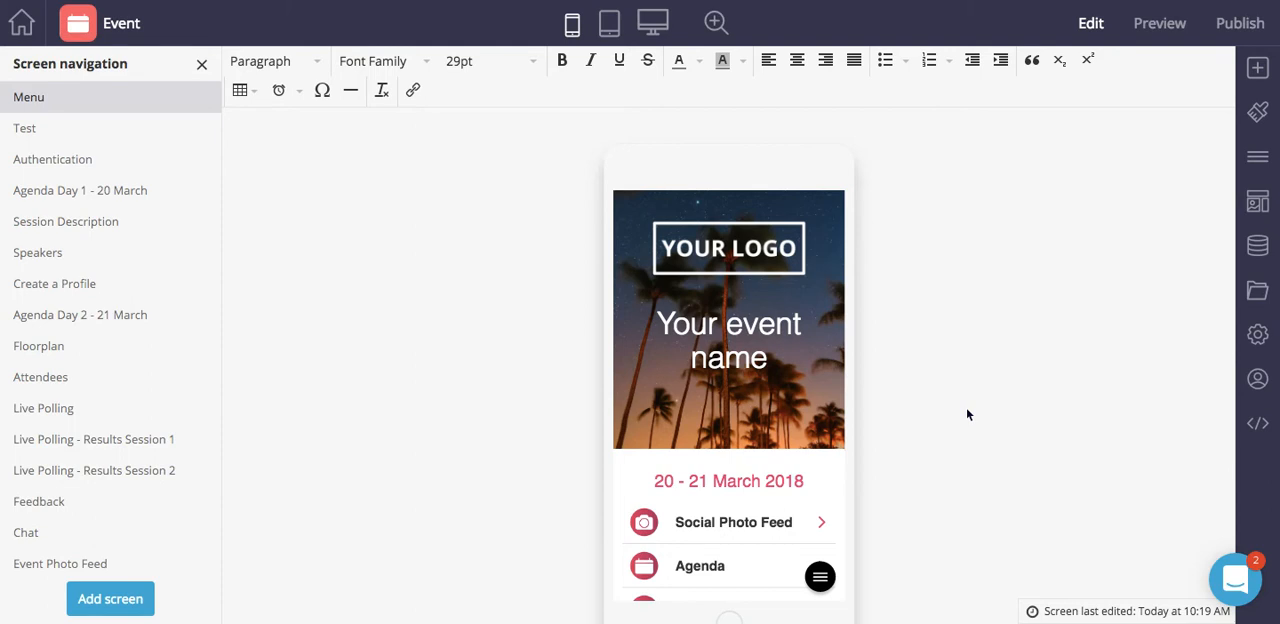
{"action": "mouse_move", "coordinate": [1258, 112]}
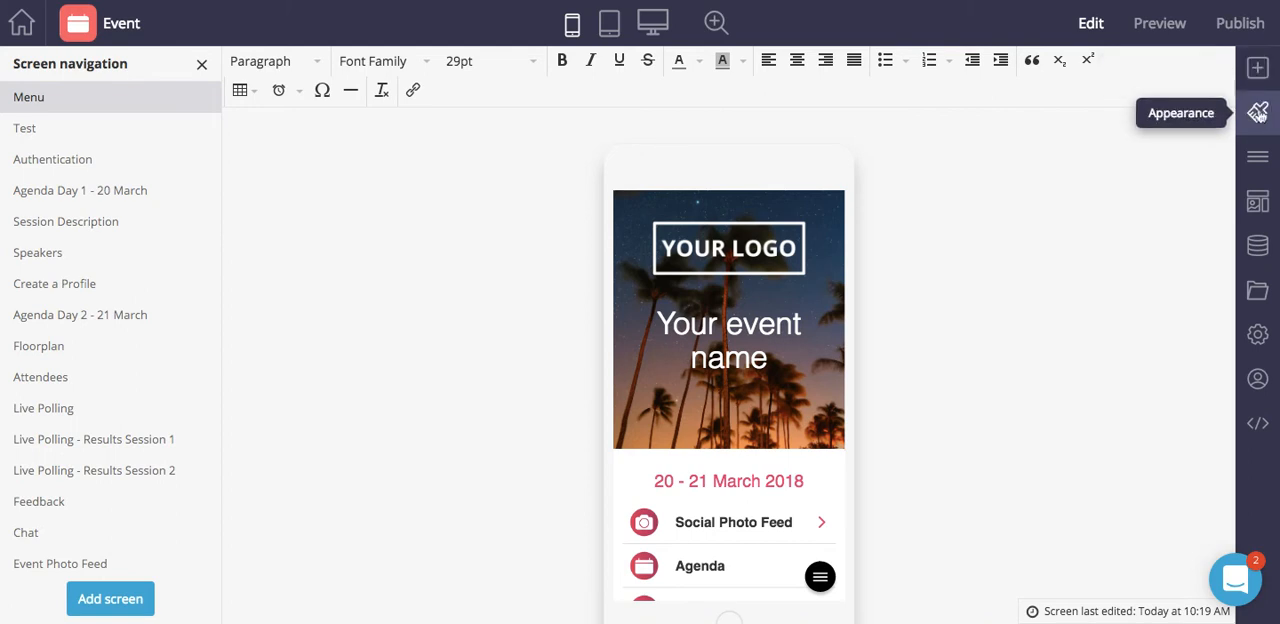
{"action": "mouse_move", "coordinate": [1260, 156]}
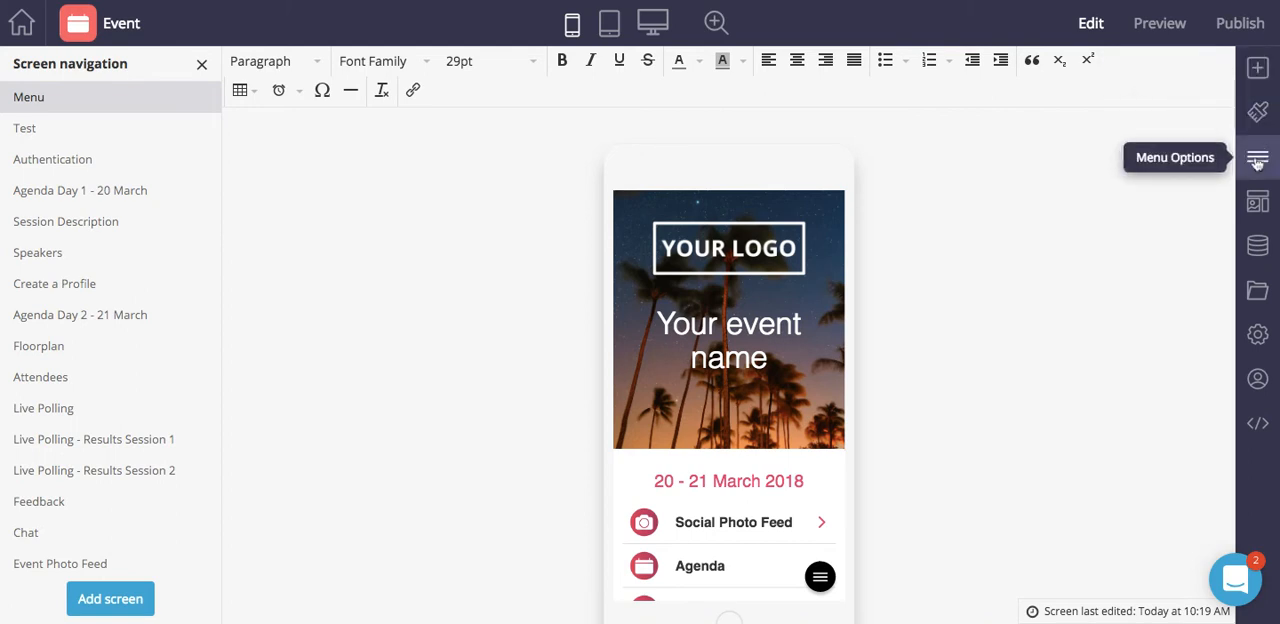
Show Menu Options with the Menu styles list, Circle currently selected.
{"action": "left_click", "coordinate": [1258, 158]}
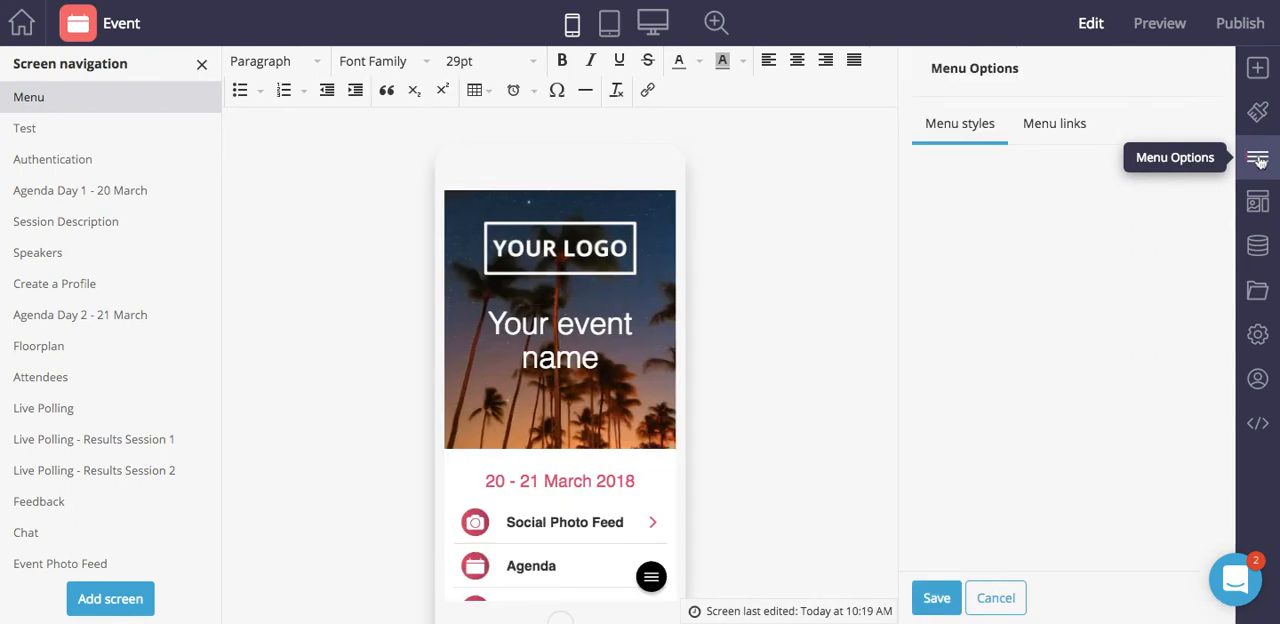
{"action": "left_click", "coordinate": [1258, 158]}
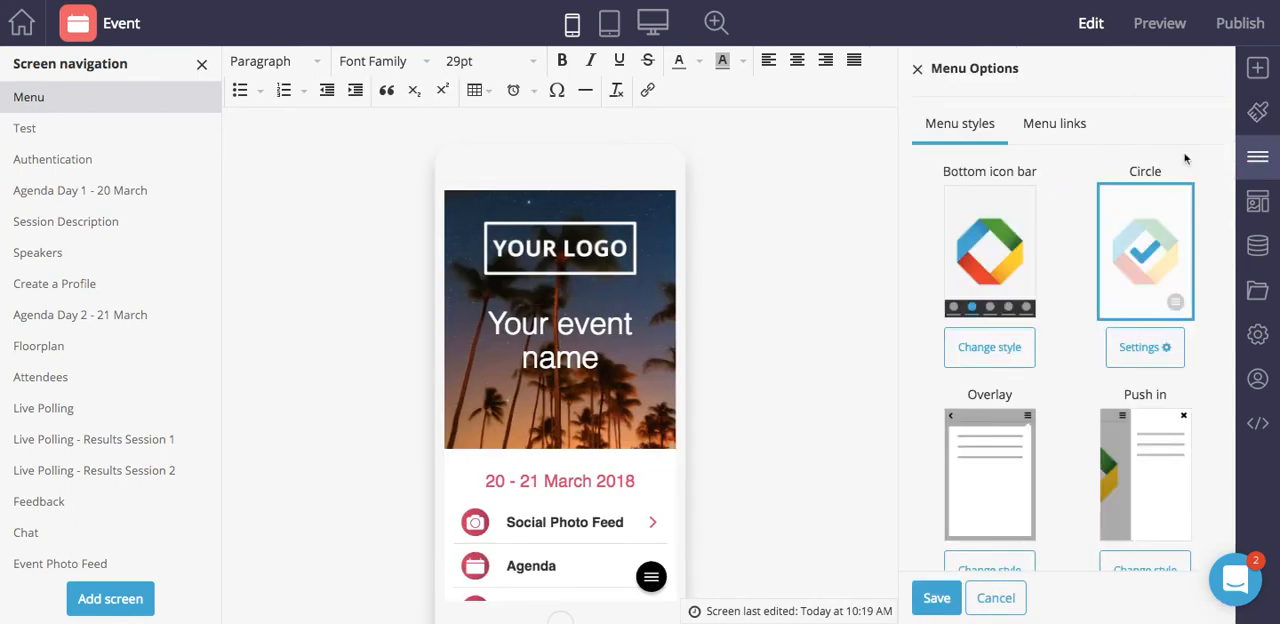
{"action": "mouse_move", "coordinate": [1222, 132]}
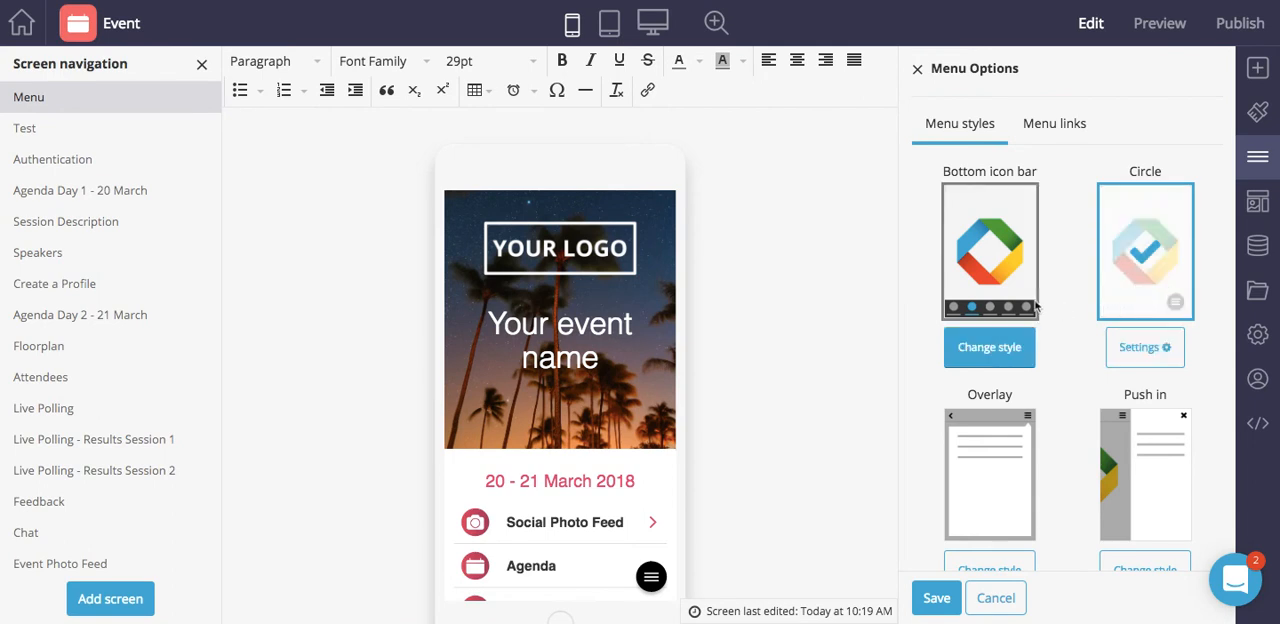
Apply the Slide in menu style and confirm in preview that its menu lists the app's screens.
{"action": "scroll", "scroll_direction": "down", "scroll_amount": 3}
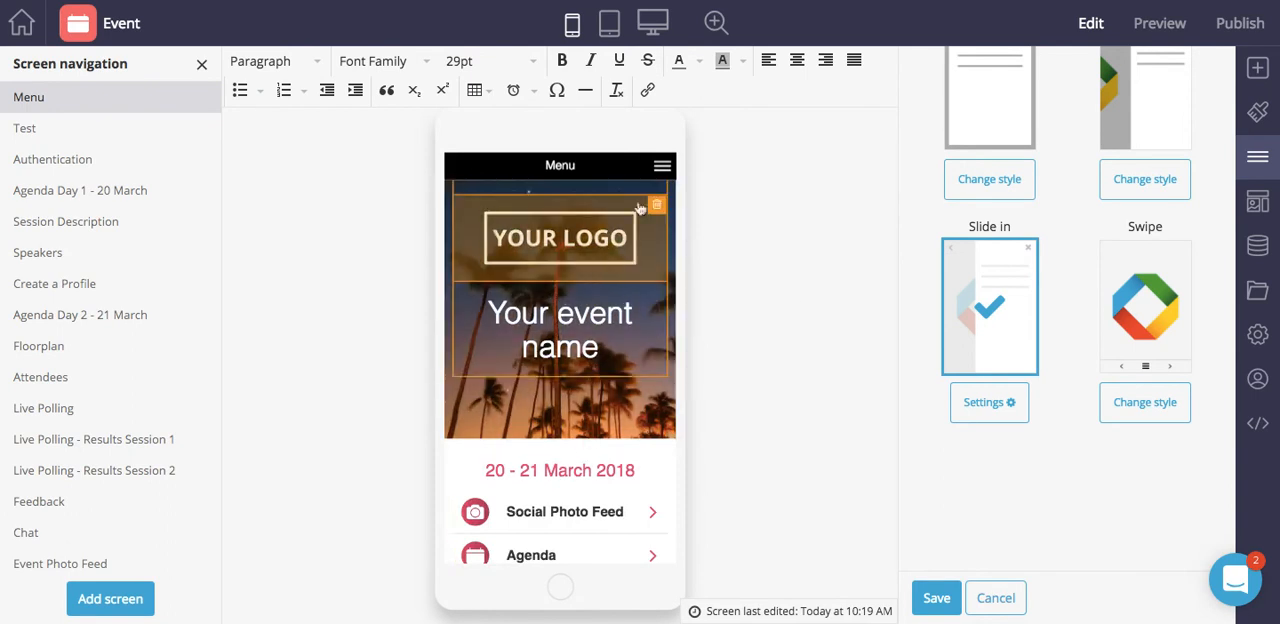
{"action": "left_click", "coordinate": [1164, 22]}
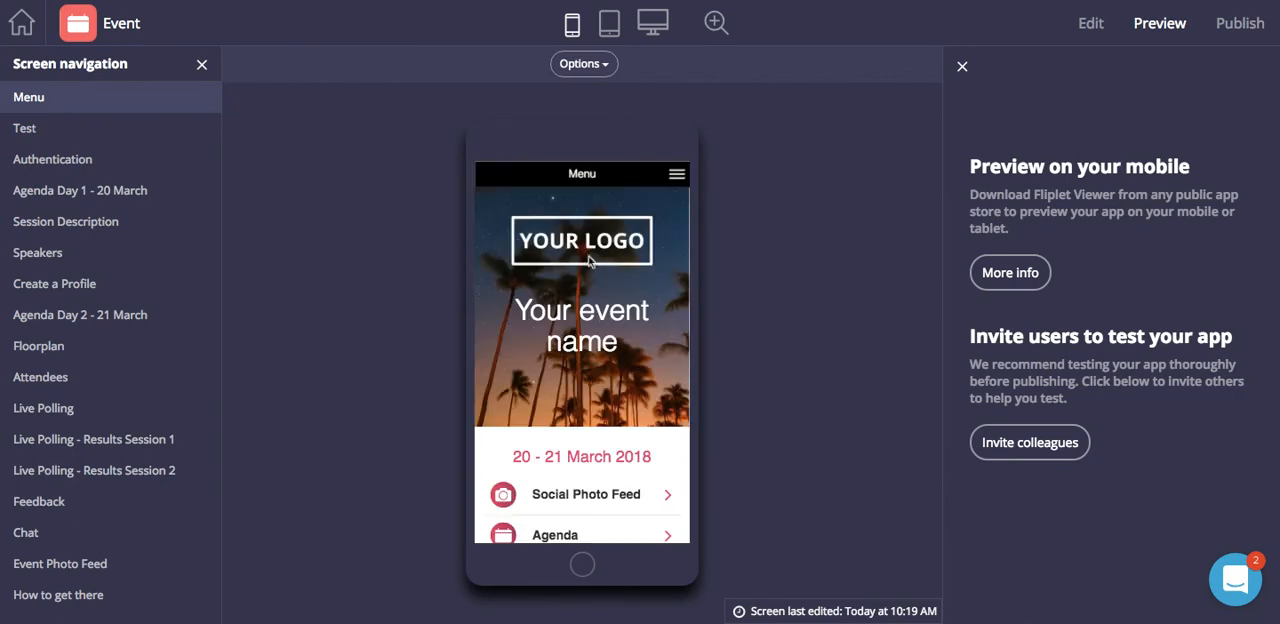
{"action": "left_click", "coordinate": [676, 172]}
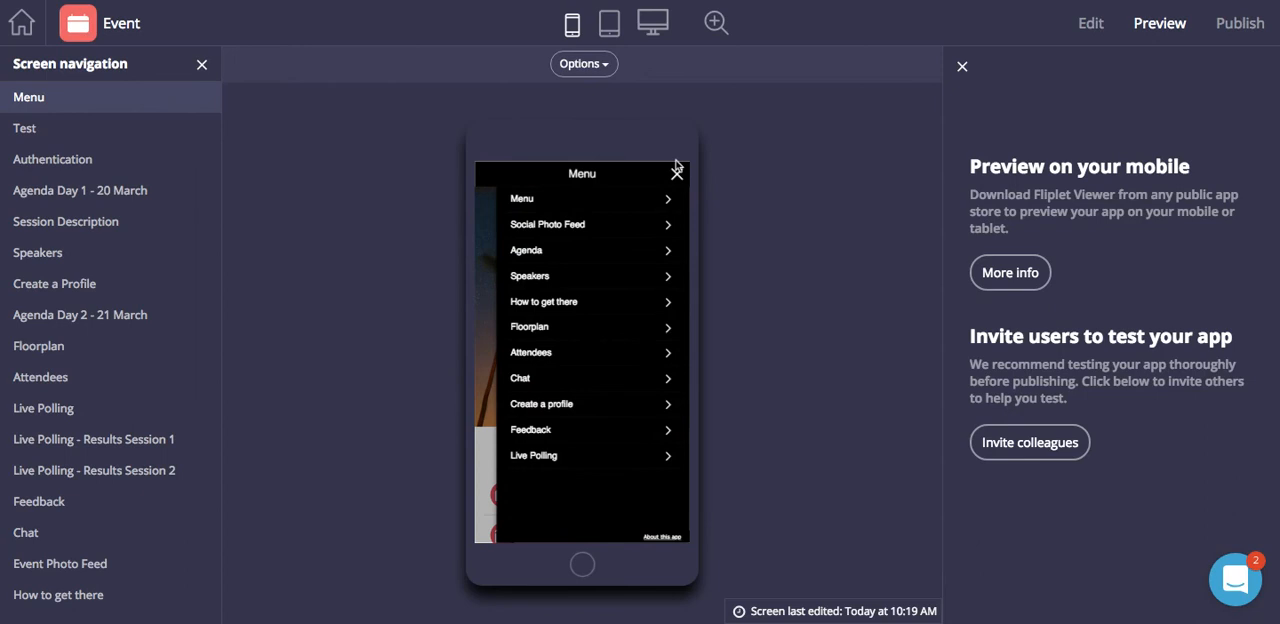
{"action": "left_click", "coordinate": [1088, 22]}
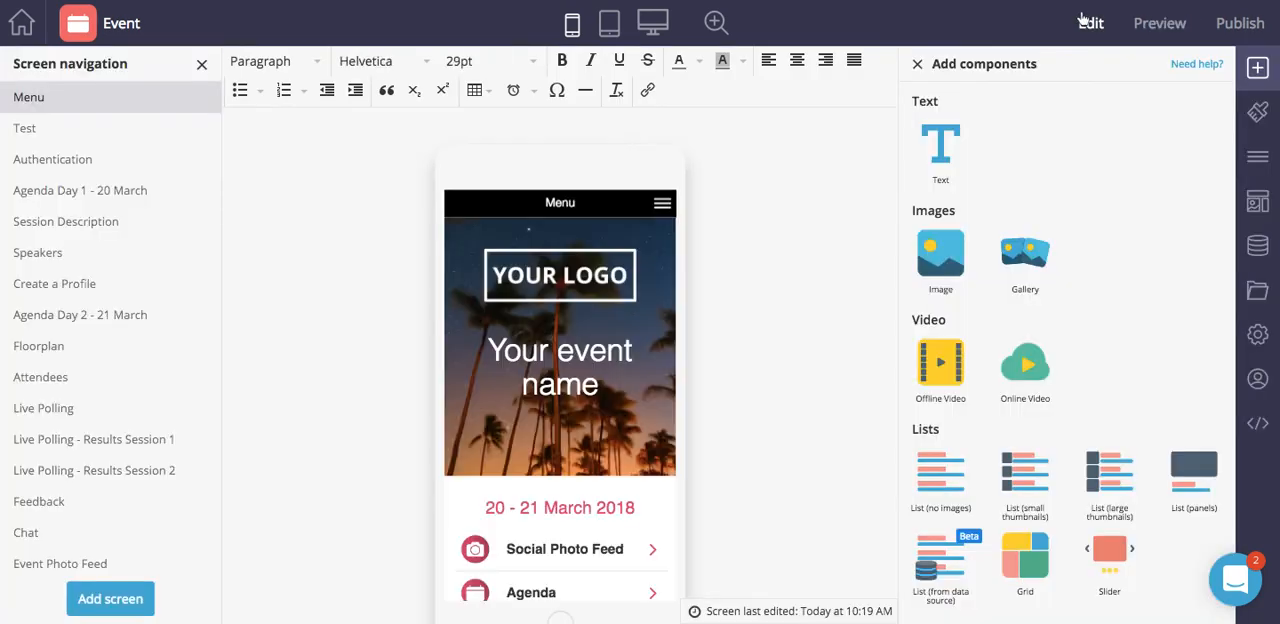
{"action": "mouse_move", "coordinate": [960, 110]}
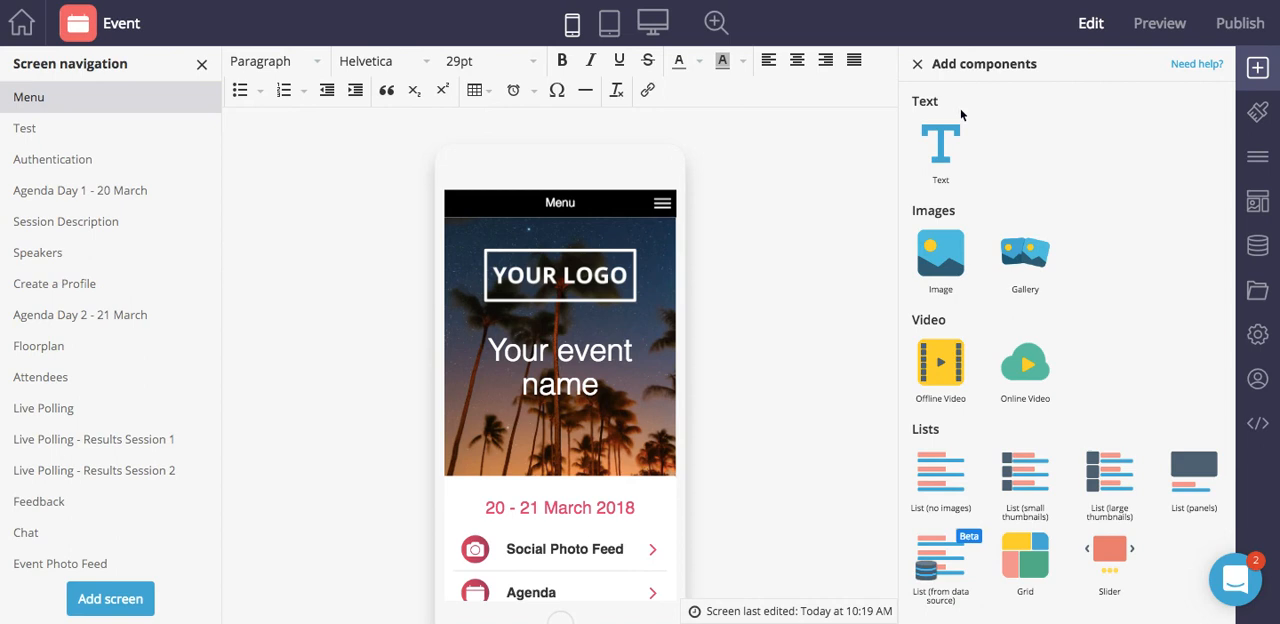
{"action": "mouse_move", "coordinate": [1032, 140]}
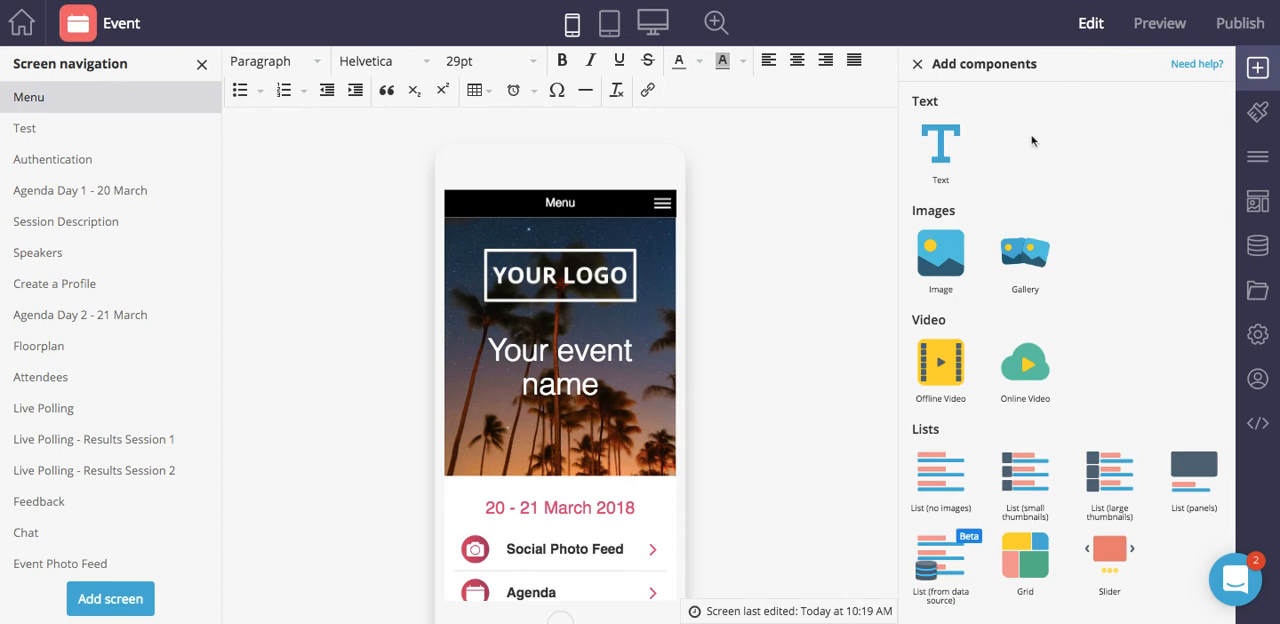
Reopen the Menu Options panel from the right sidebar.
{"action": "left_click", "coordinate": [1256, 160]}
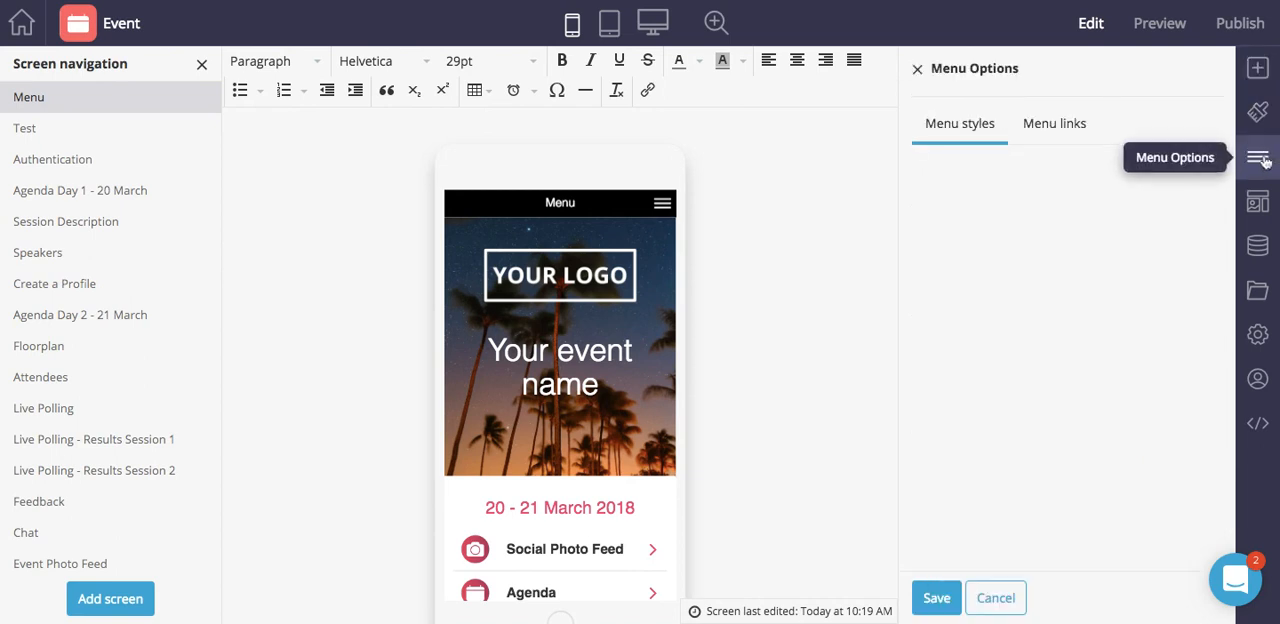
Show the Event Menu links list from Menu through Live Polling.
{"action": "left_click", "coordinate": [1054, 124]}
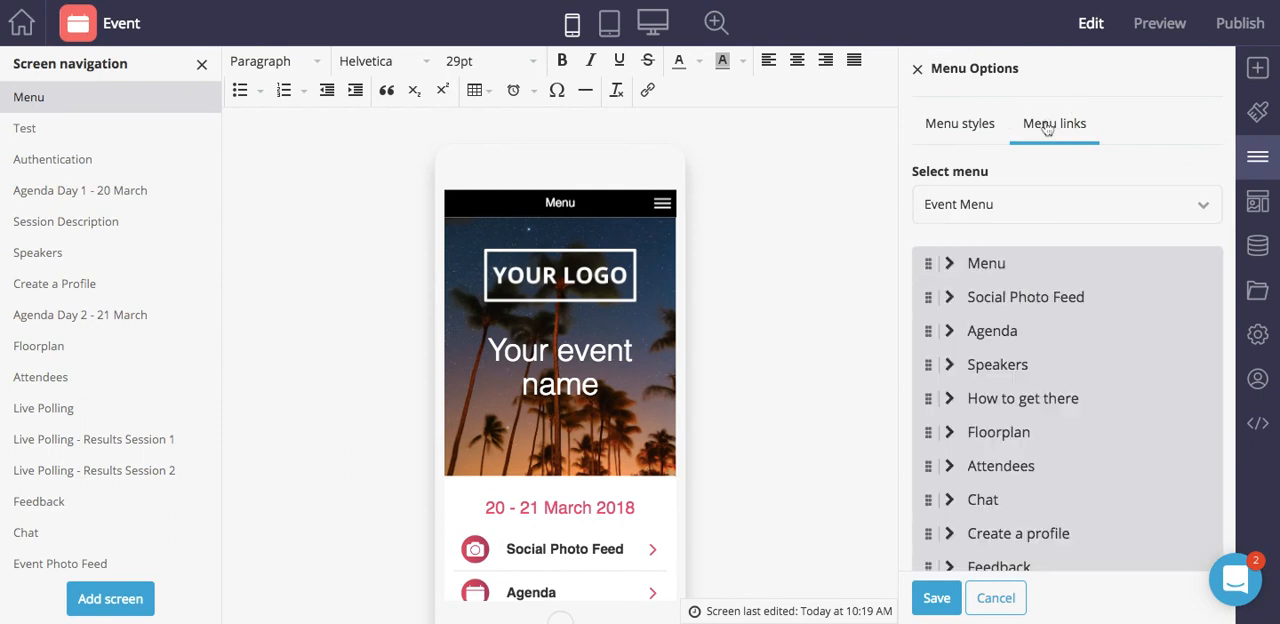
{"action": "mouse_move", "coordinate": [992, 196]}
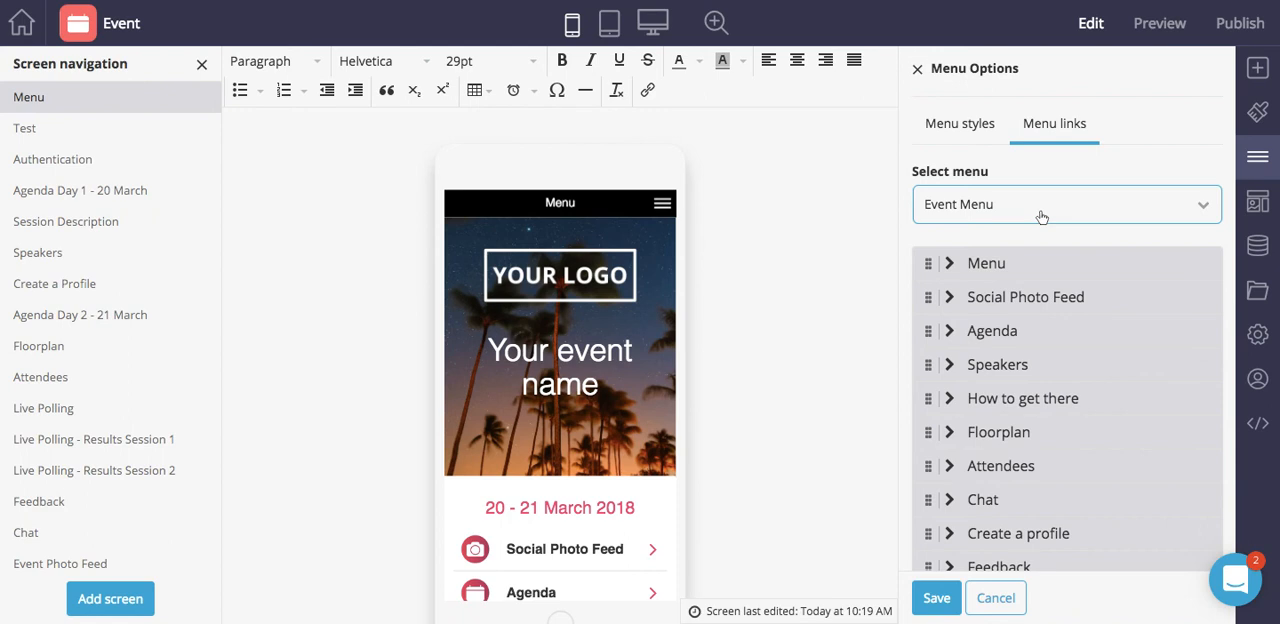
{"action": "scroll", "scroll_direction": "down", "scroll_amount": 3}
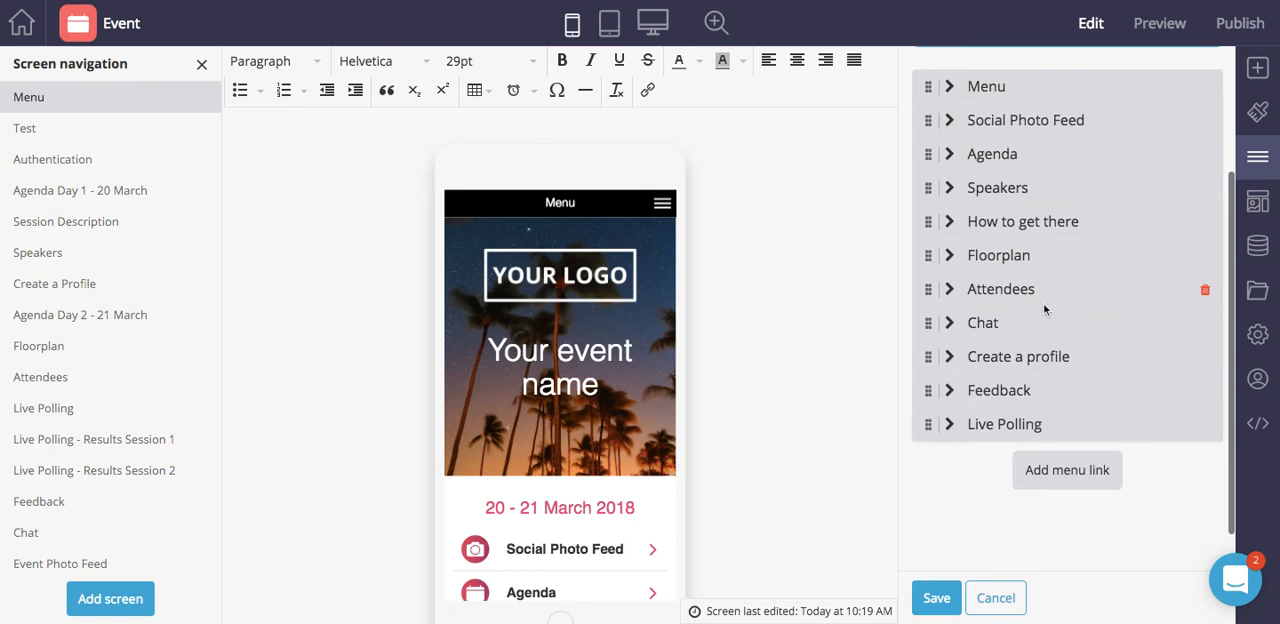
Create an Event Menu link labelled Test pointing to the Test screen and save it.
{"action": "left_click", "coordinate": [1066, 470]}
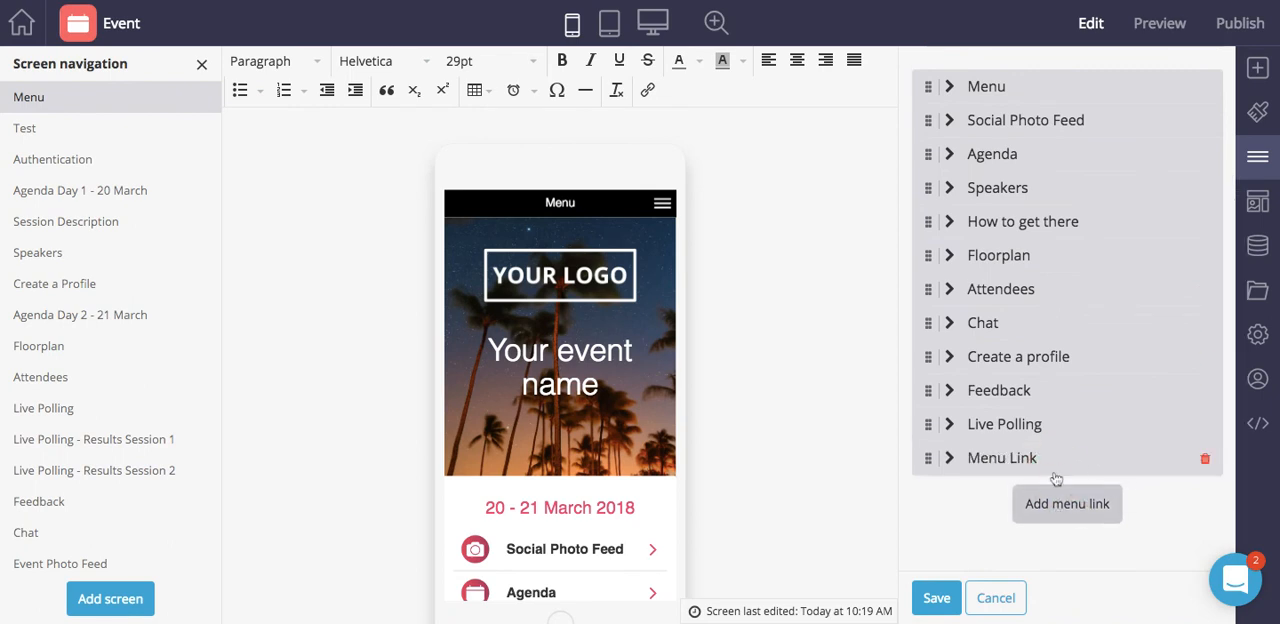
{"action": "left_click", "coordinate": [1002, 458]}
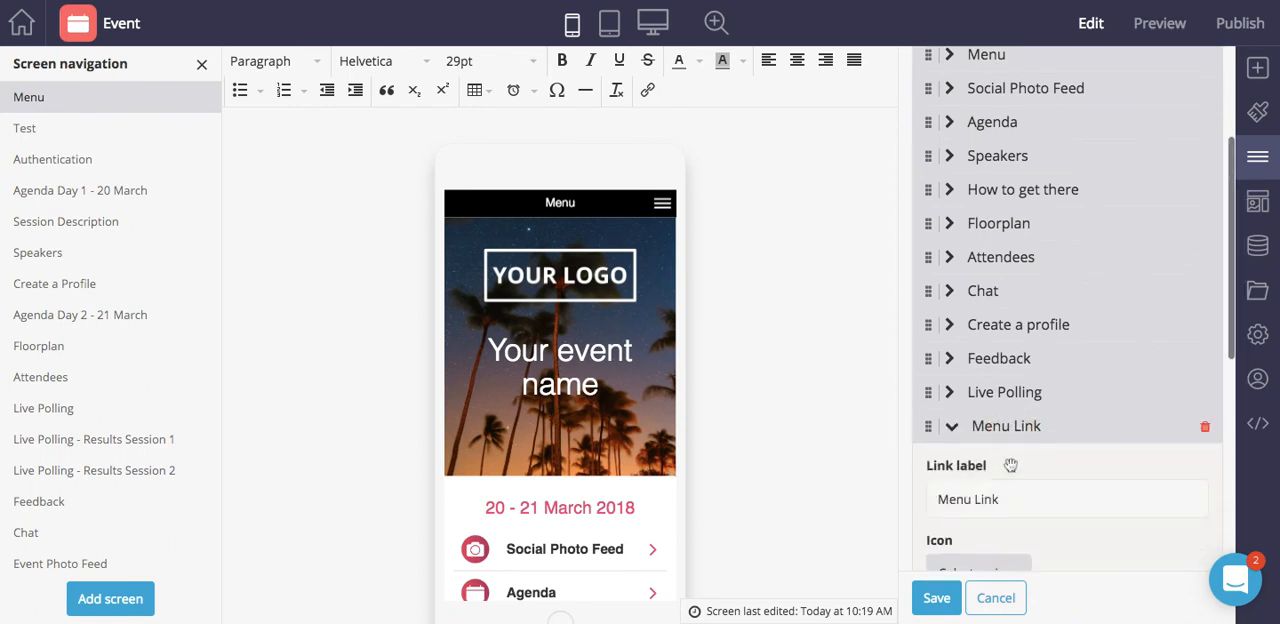
{"action": "scroll", "scroll_direction": "down", "scroll_amount": 3}
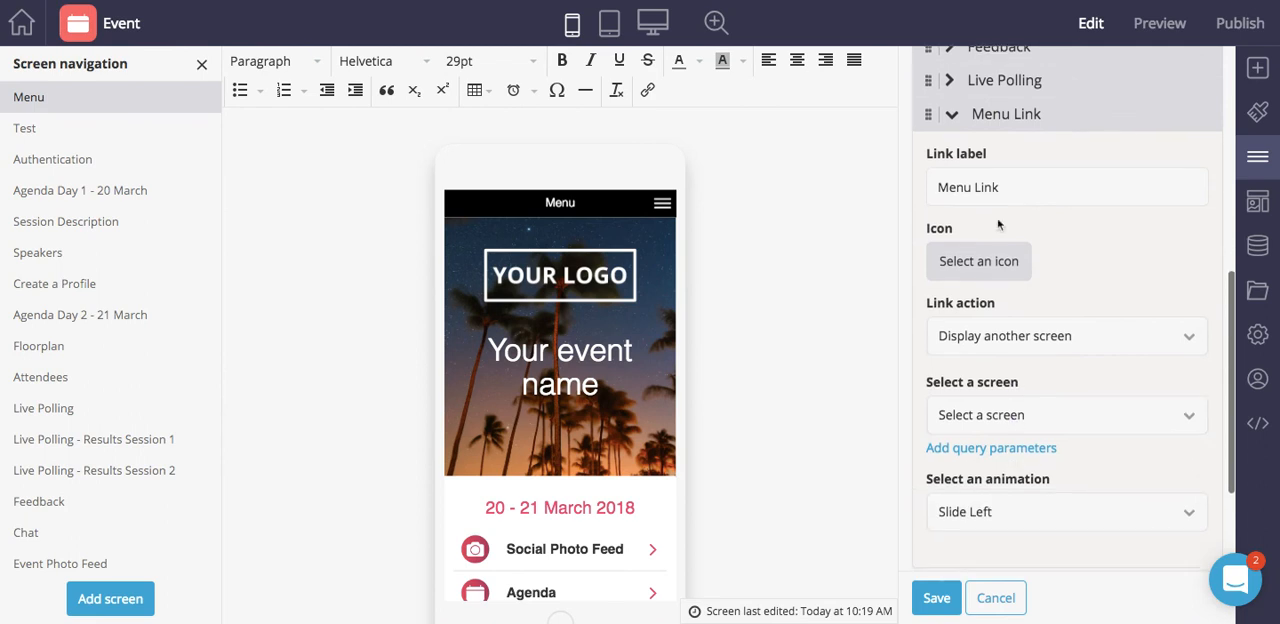
{"action": "type", "text": "Test"}
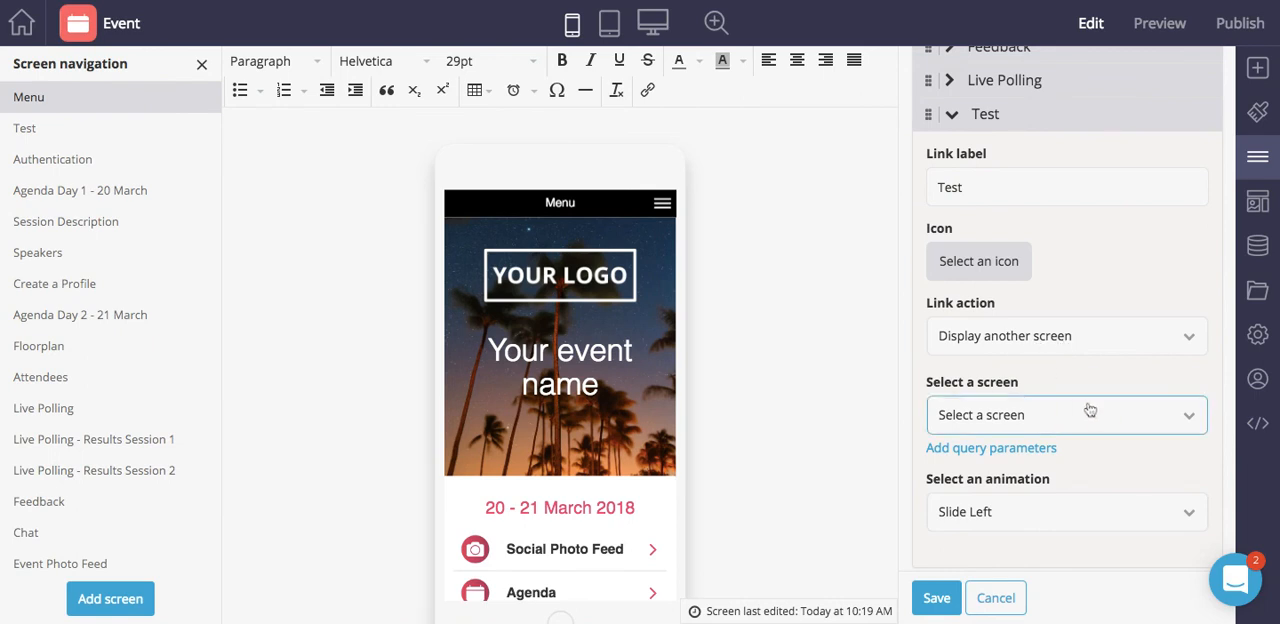
{"action": "left_click", "coordinate": [1066, 416]}
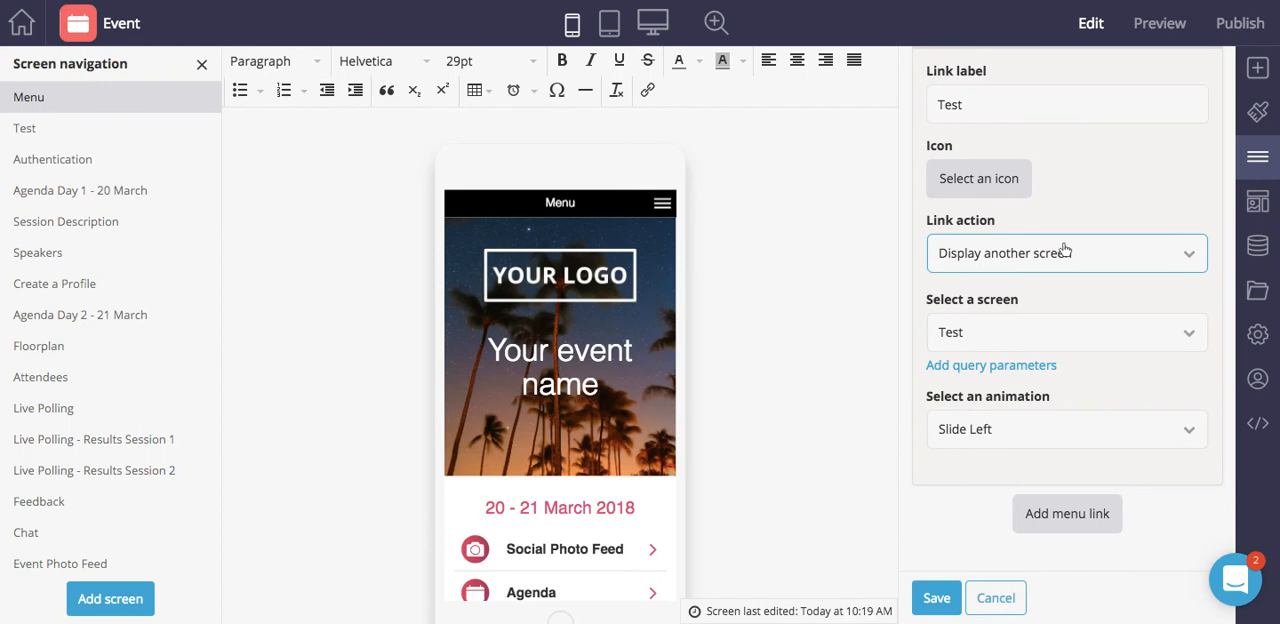
{"action": "left_click", "coordinate": [936, 598]}
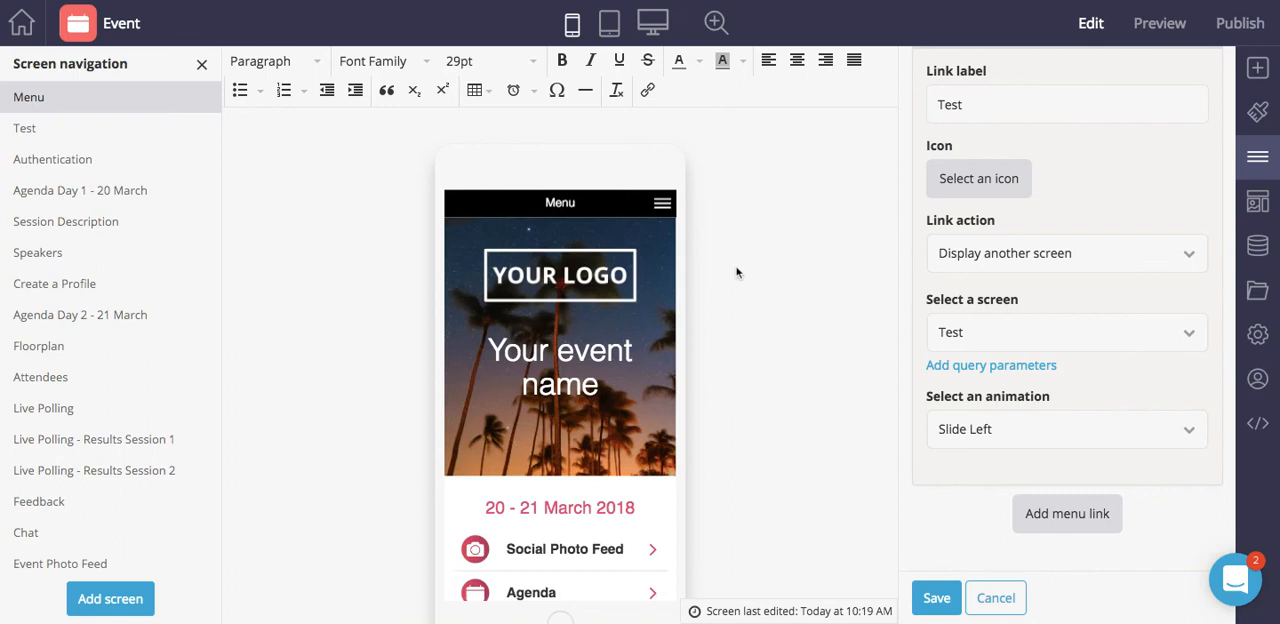
Reach the Test screen via the slide-in menu in preview, then resume editing it.
{"action": "left_click", "coordinate": [1160, 24]}
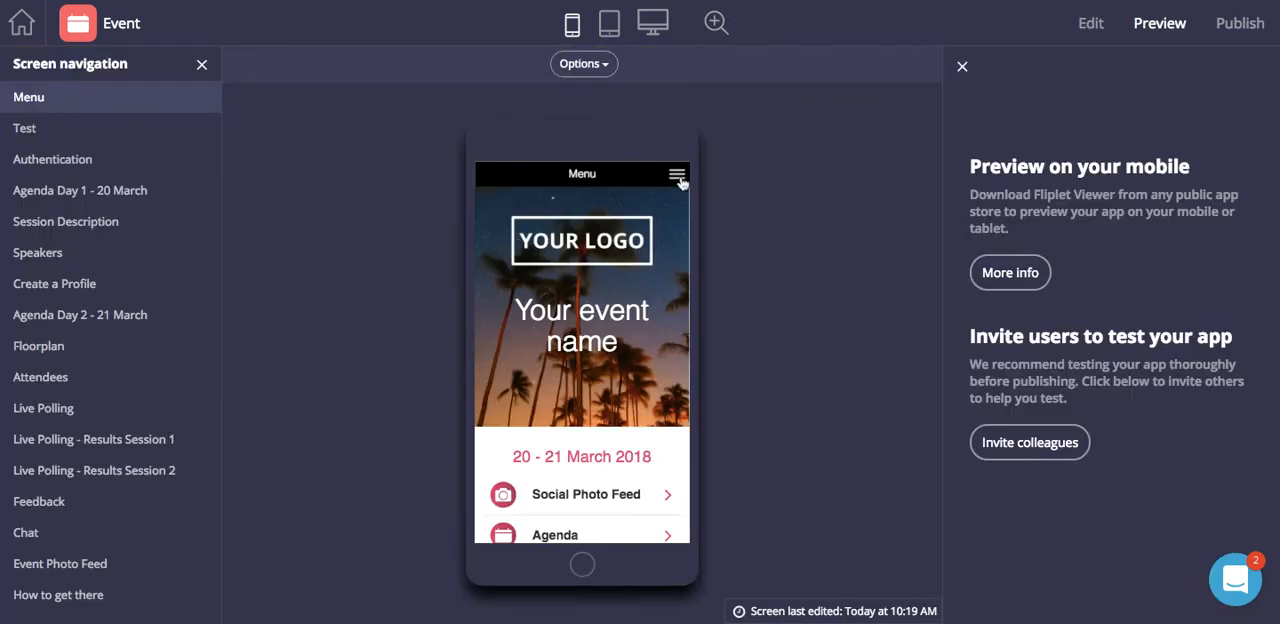
{"action": "left_click", "coordinate": [676, 174]}
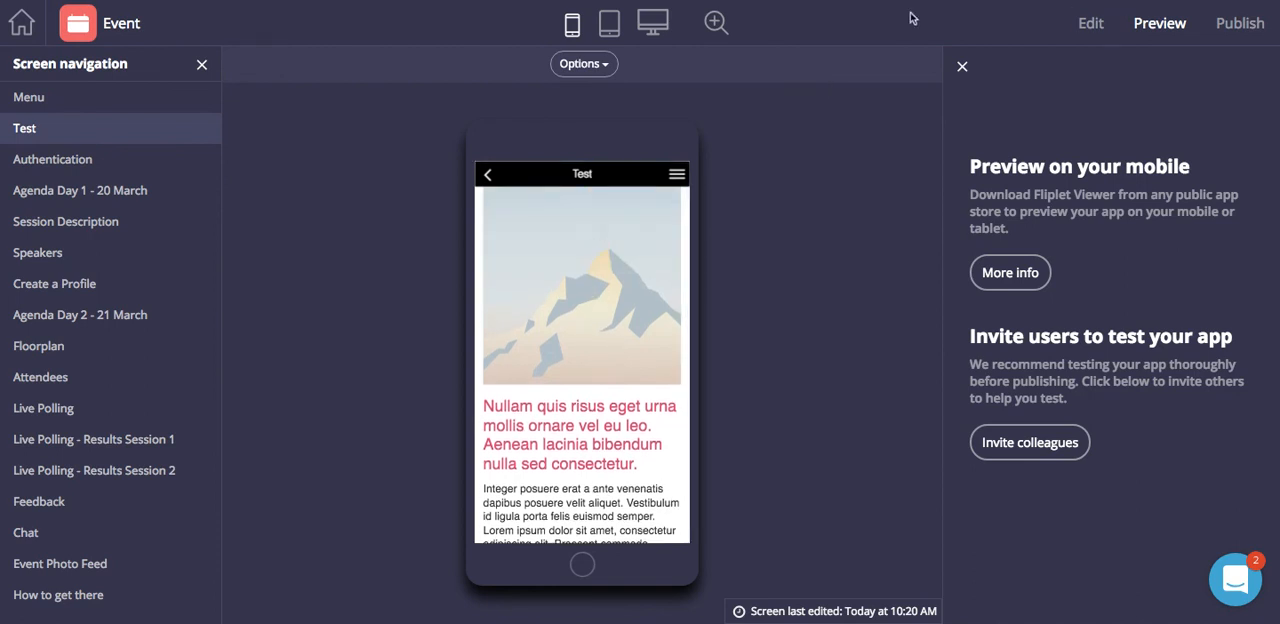
{"action": "left_click", "coordinate": [1088, 22]}
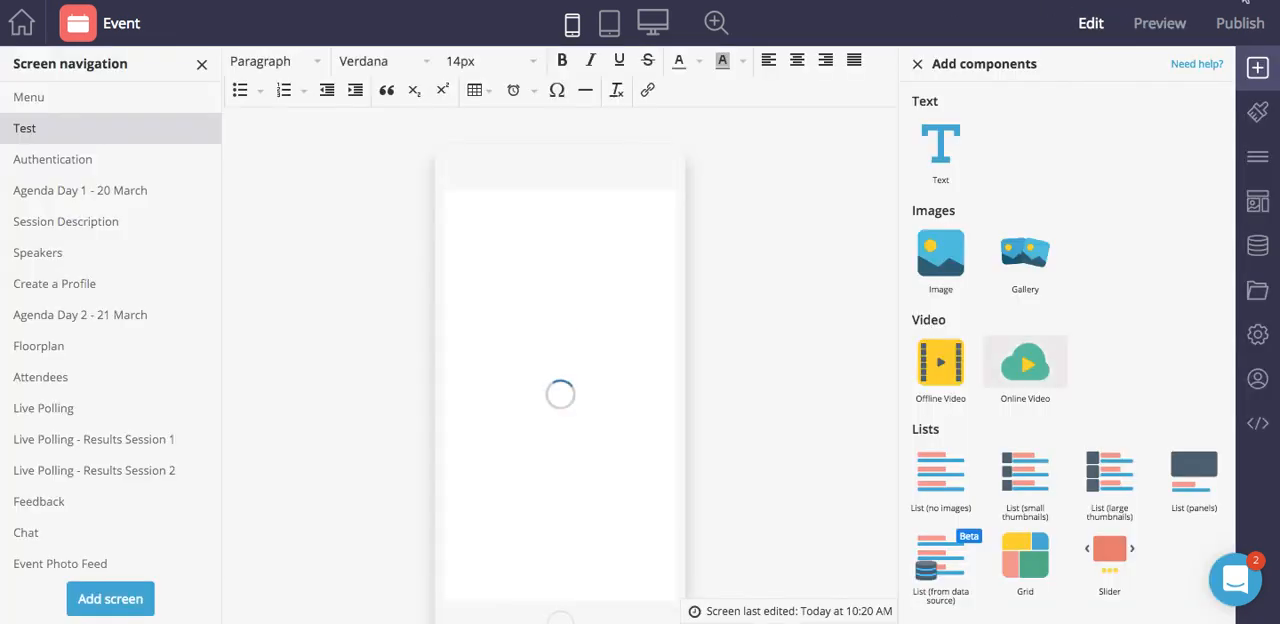
Remove the Test link from the Event Menu links list.
{"action": "left_click", "coordinate": [1256, 158]}
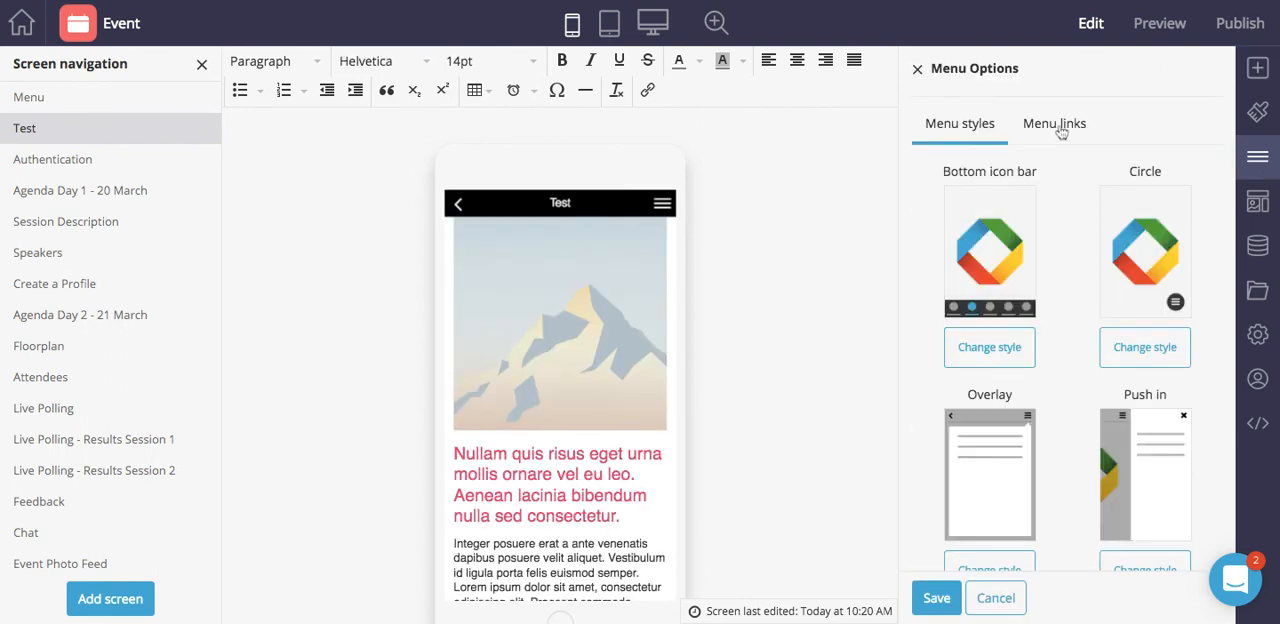
{"action": "left_click", "coordinate": [1054, 124]}
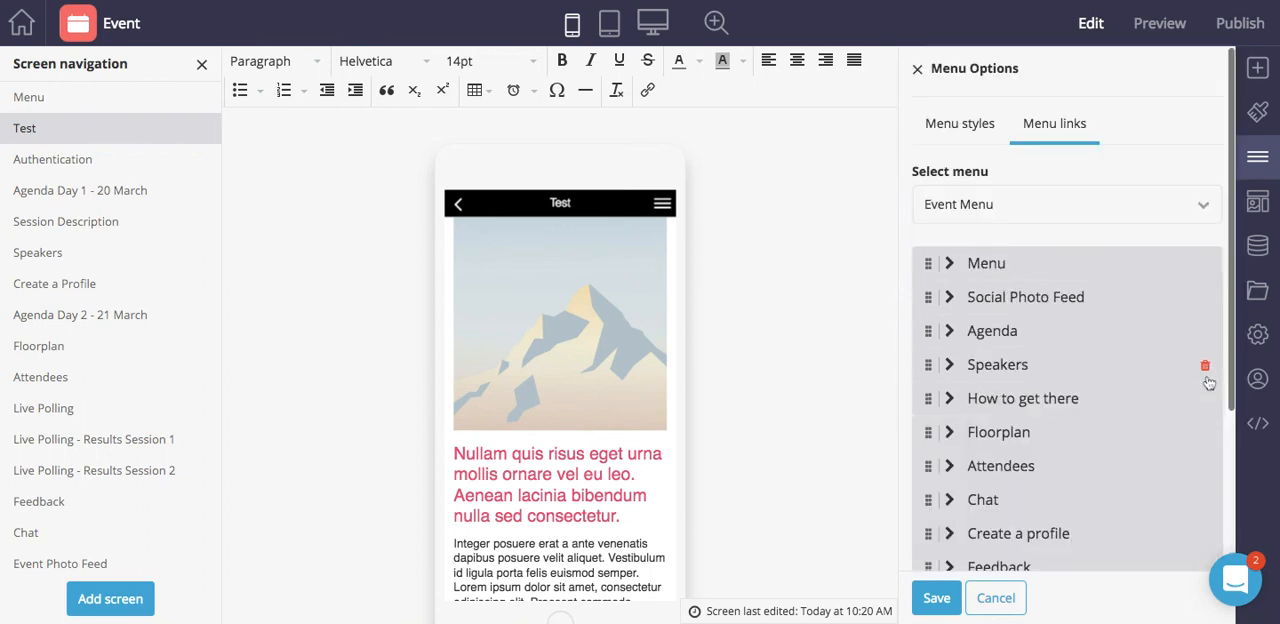
{"action": "scroll", "scroll_direction": "down", "scroll_amount": 3}
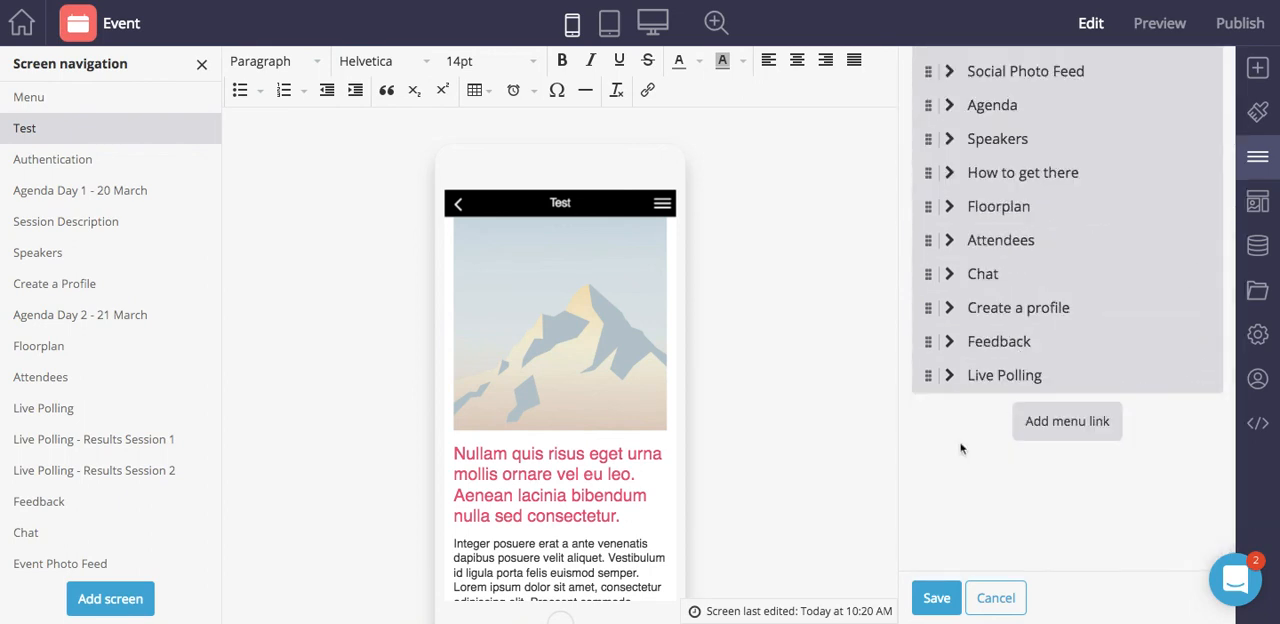
{"action": "left_click", "coordinate": [936, 596]}
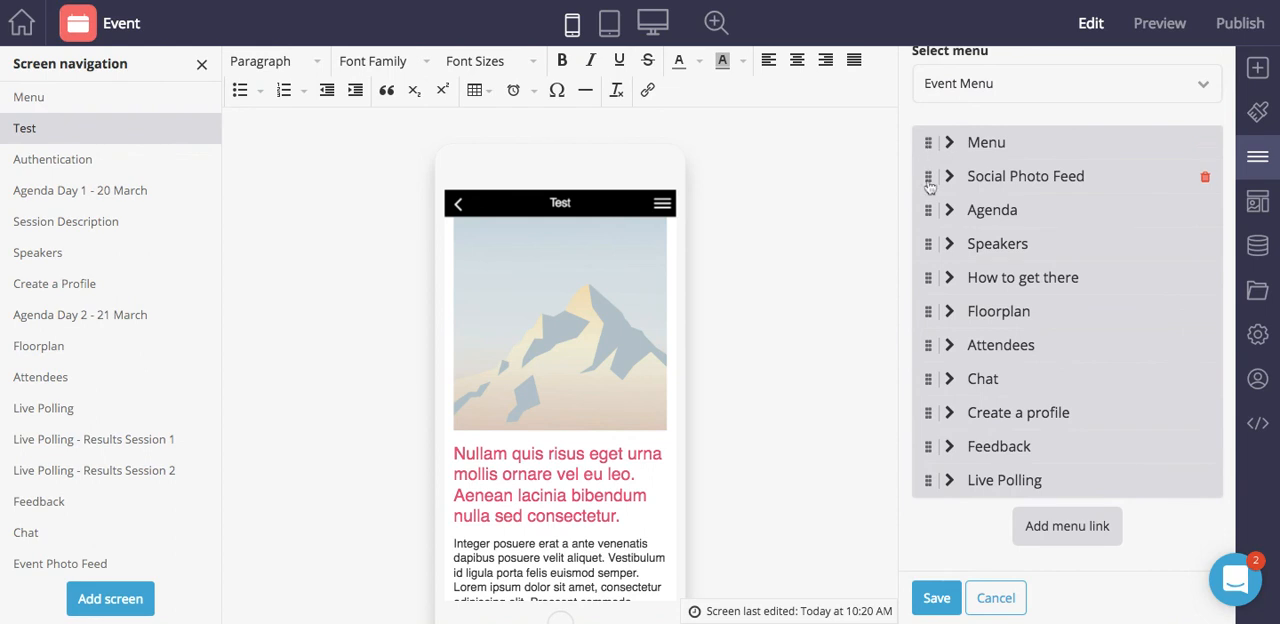
Place the Social Photo Feed link directly after Attendees in the Event Menu.
{"action": "left_click_drag", "start_coordinate": [928, 176], "coordinate": [928, 296]}
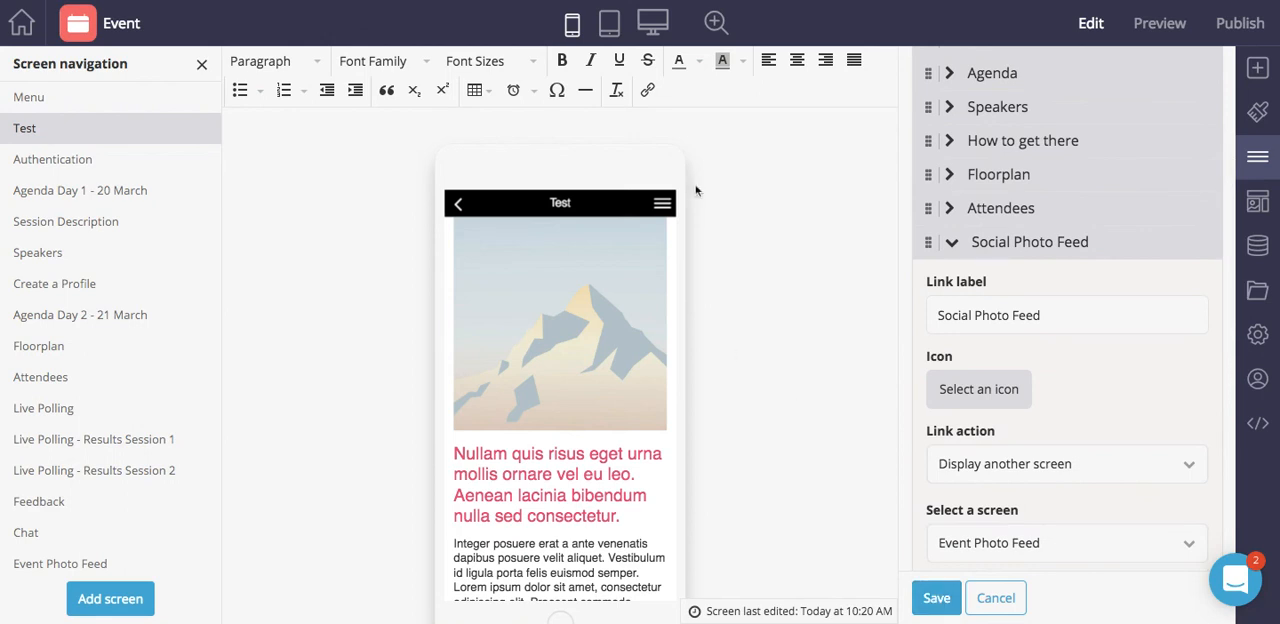
{"action": "mouse_move", "coordinate": [662, 204]}
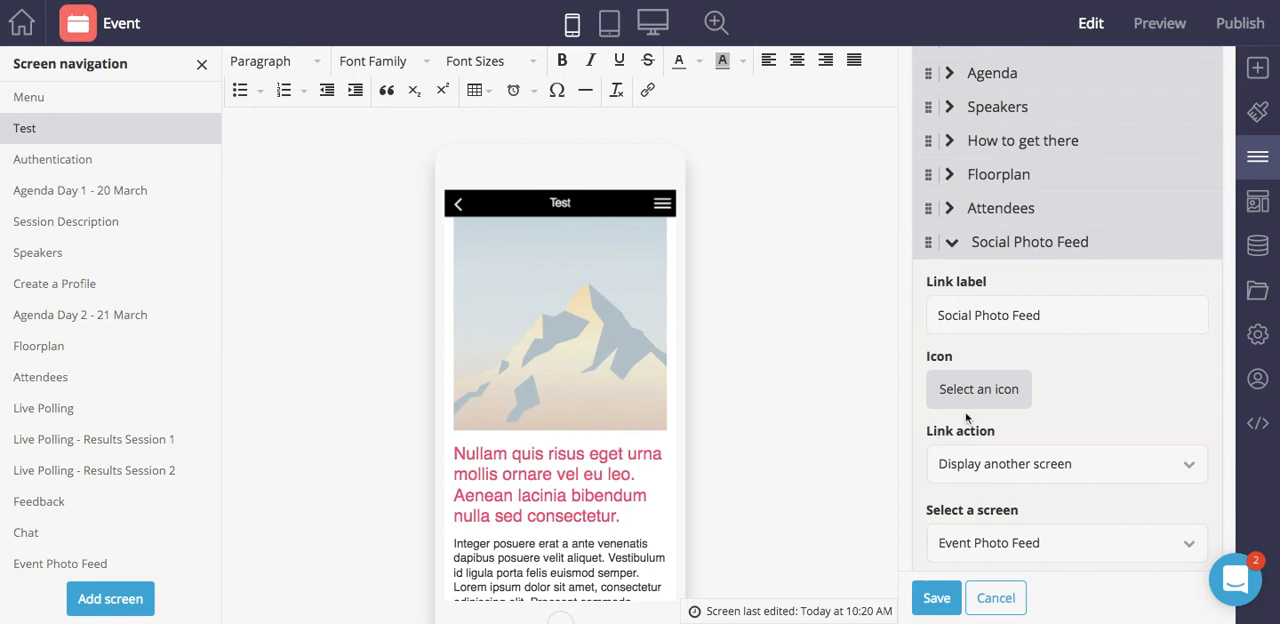
{"action": "mouse_move", "coordinate": [1056, 364]}
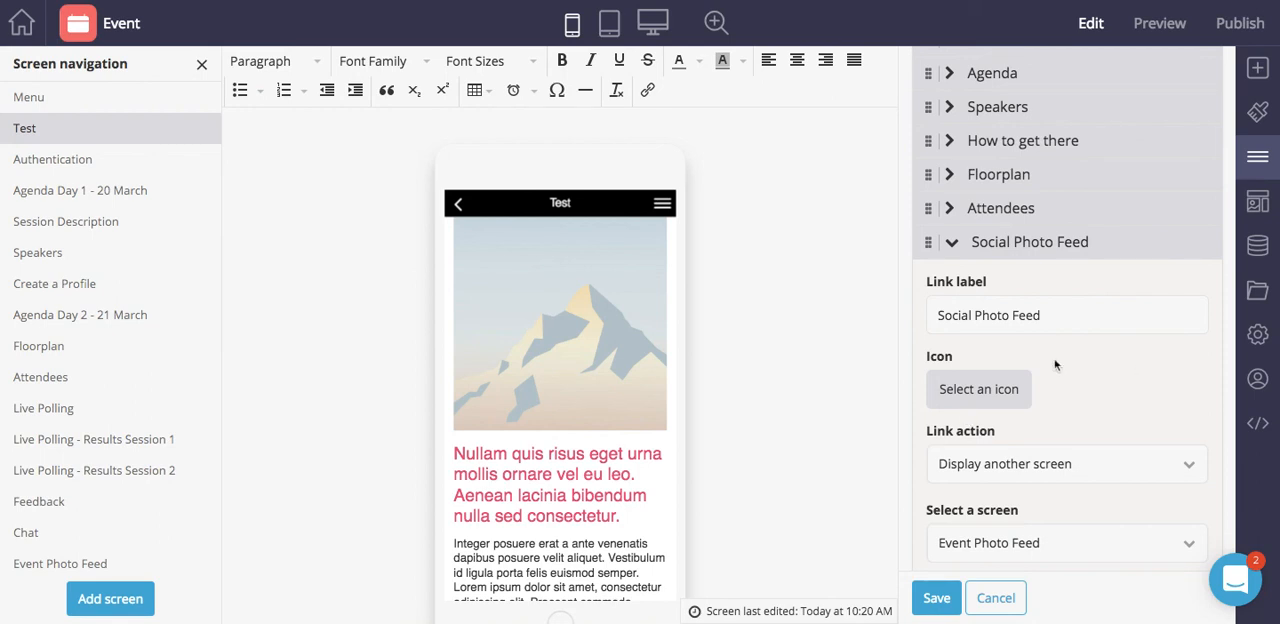